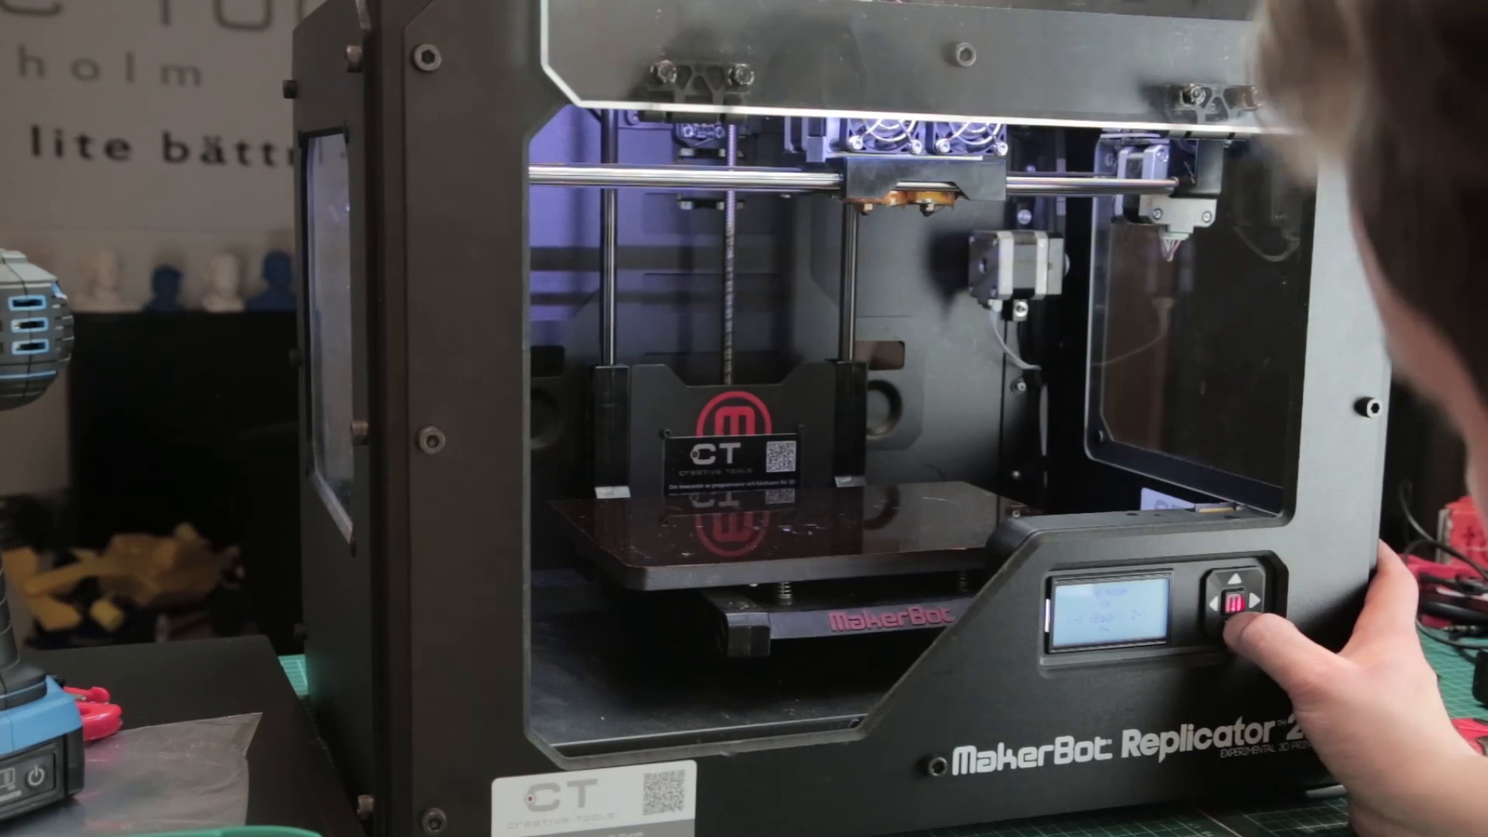
left_click(1233, 600)
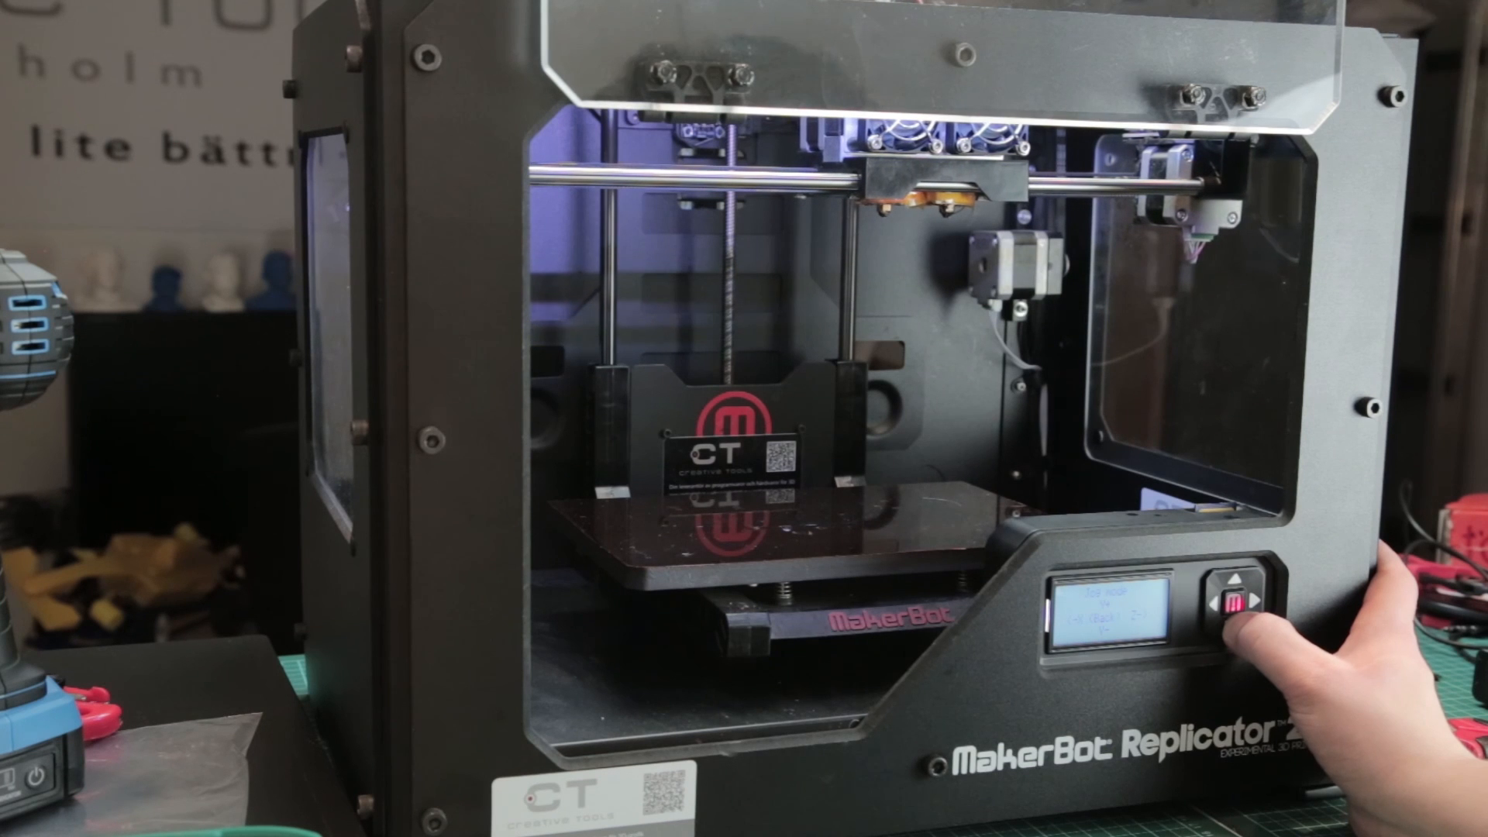
left_click(1234, 603)
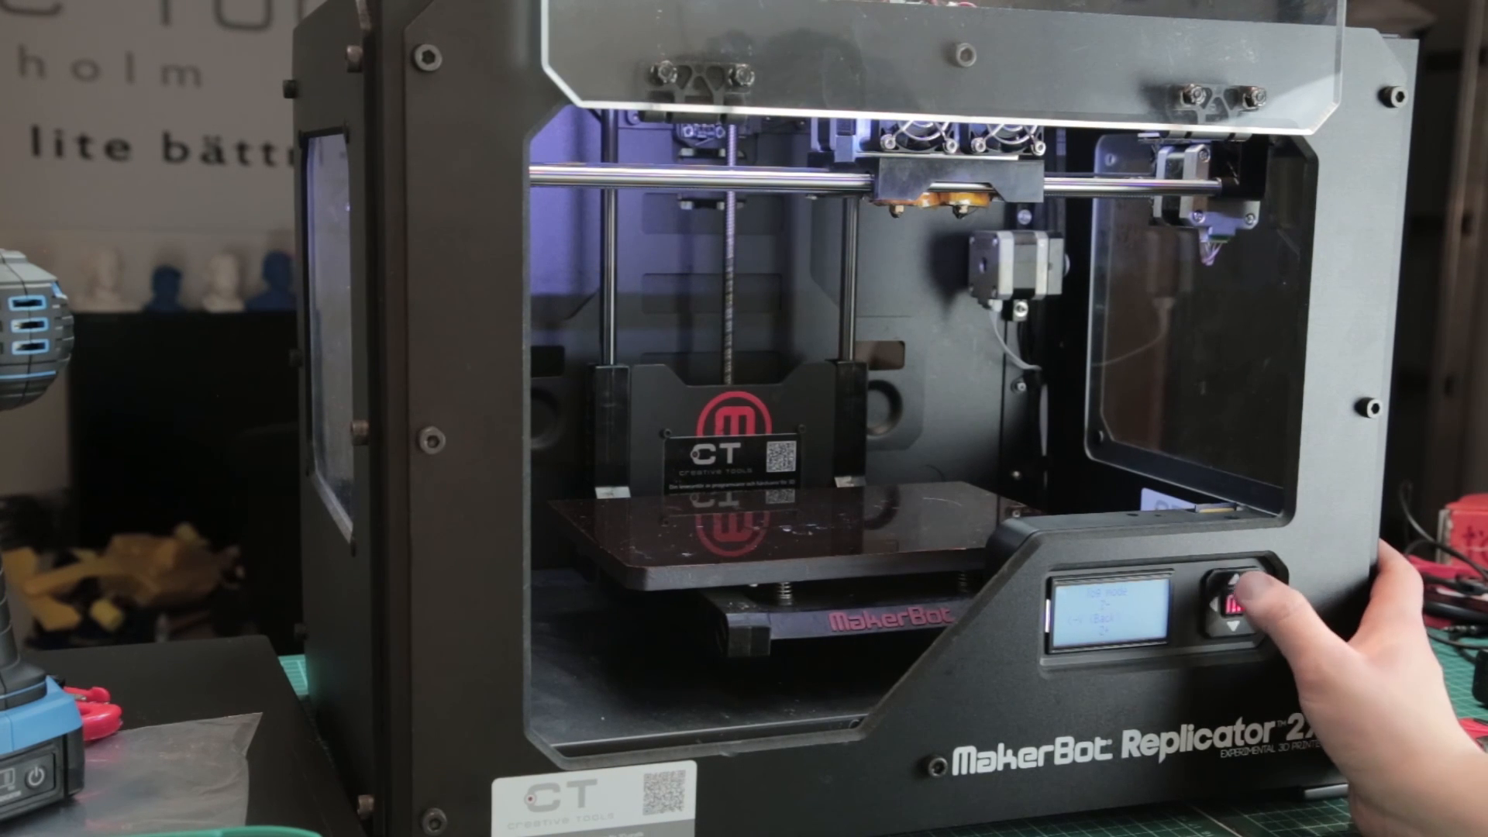